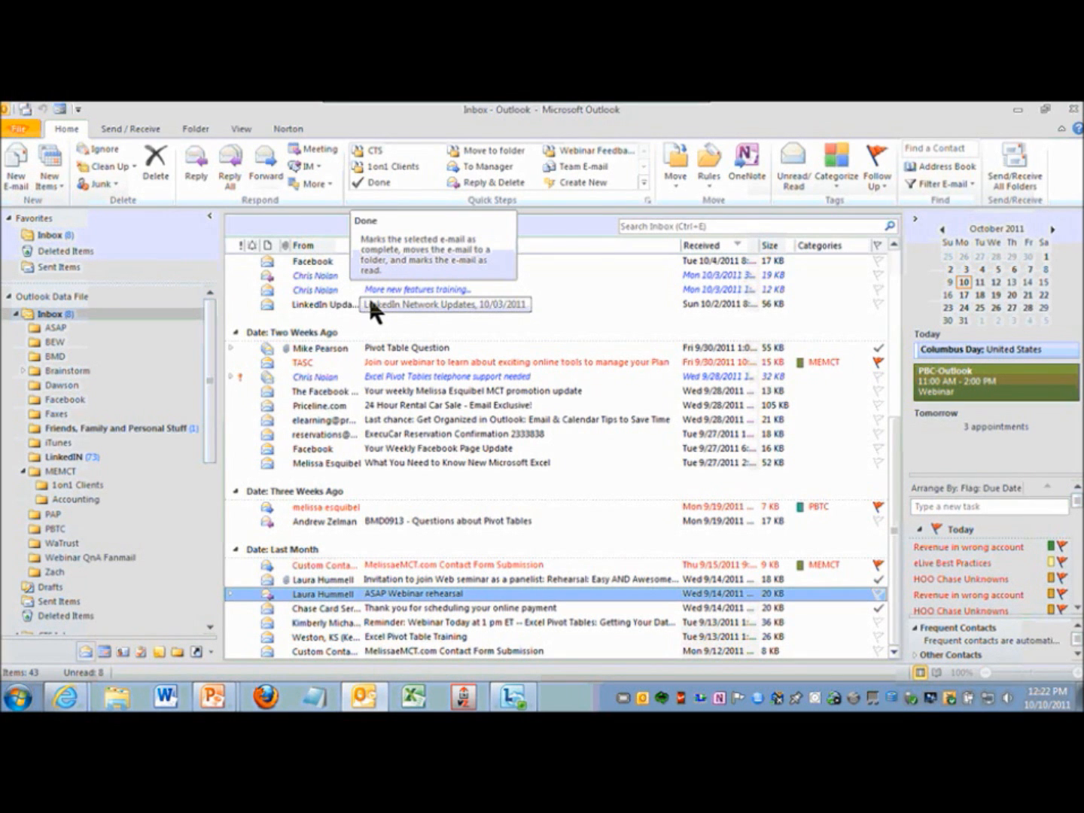
mouse_move(516, 420)
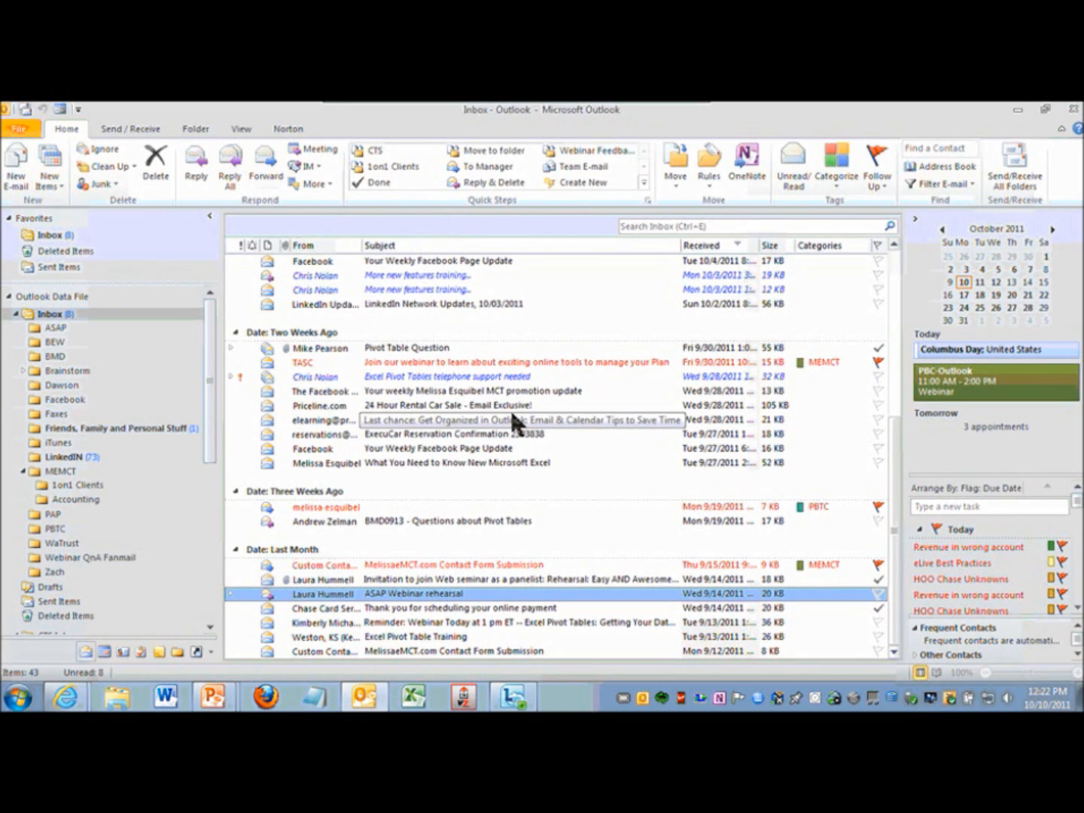
Select the Priceline.com '24 Hour Rental Car Sale' email in the Inbox.
click(452, 405)
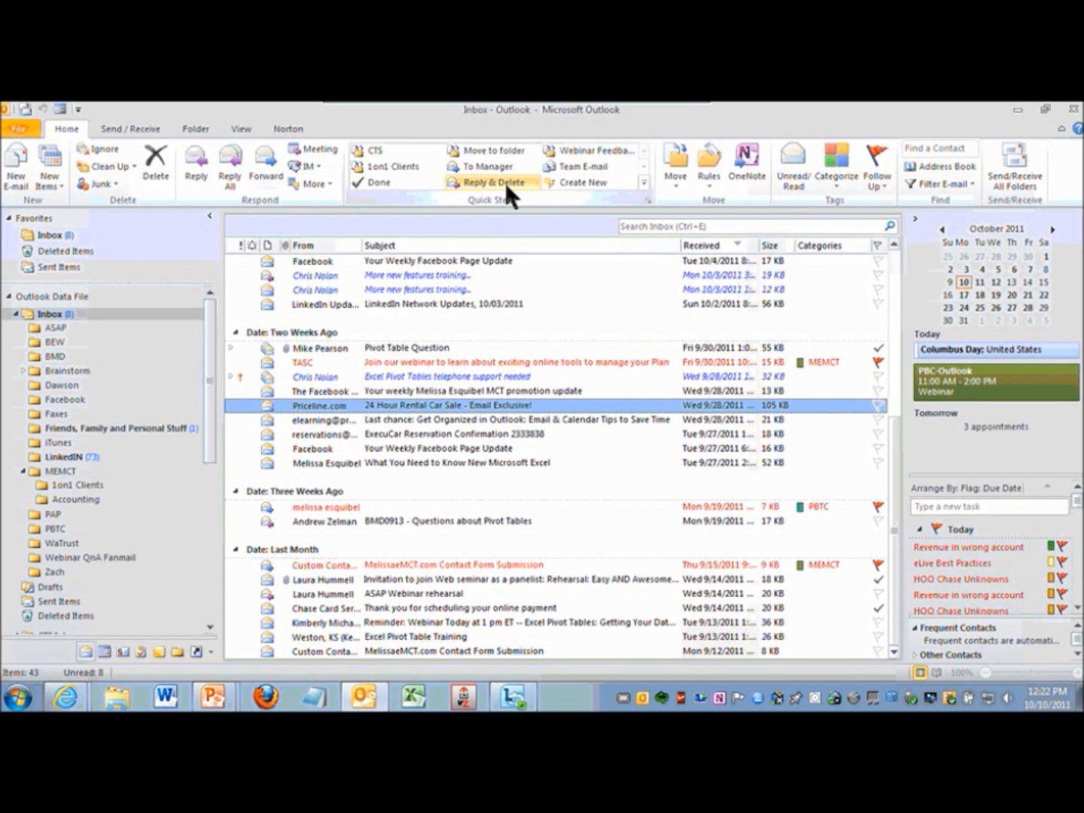
mouse_move(493, 183)
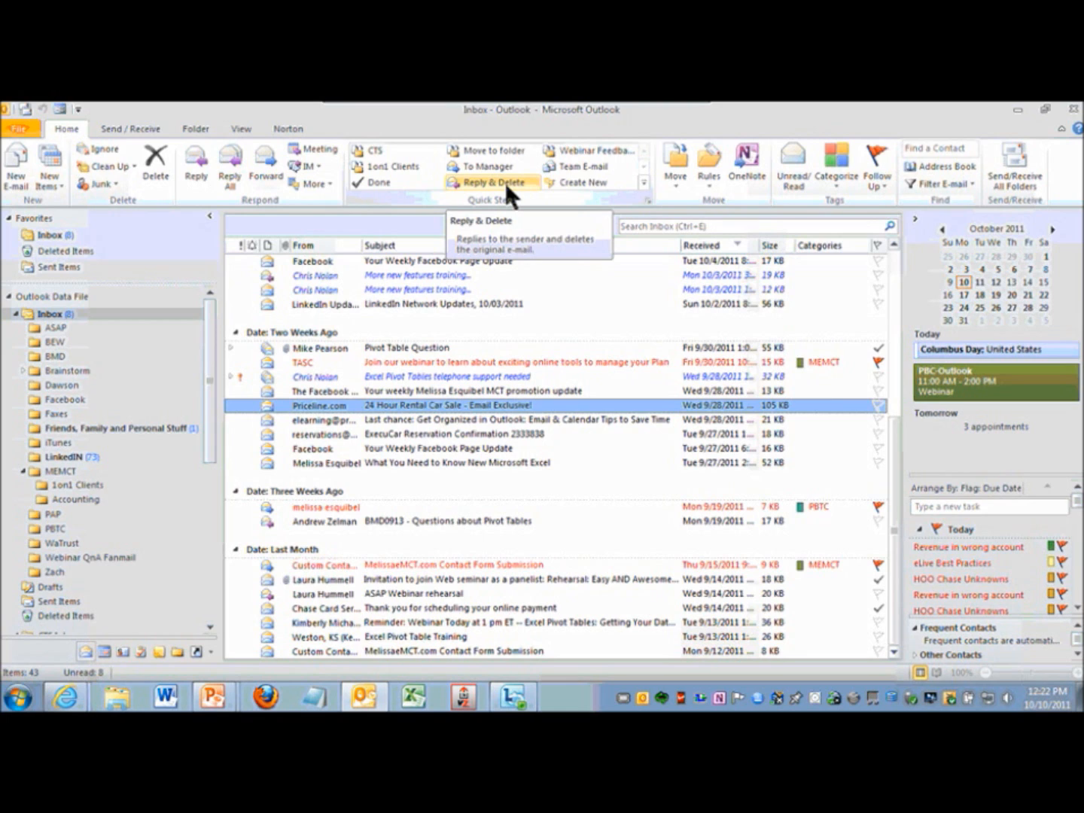